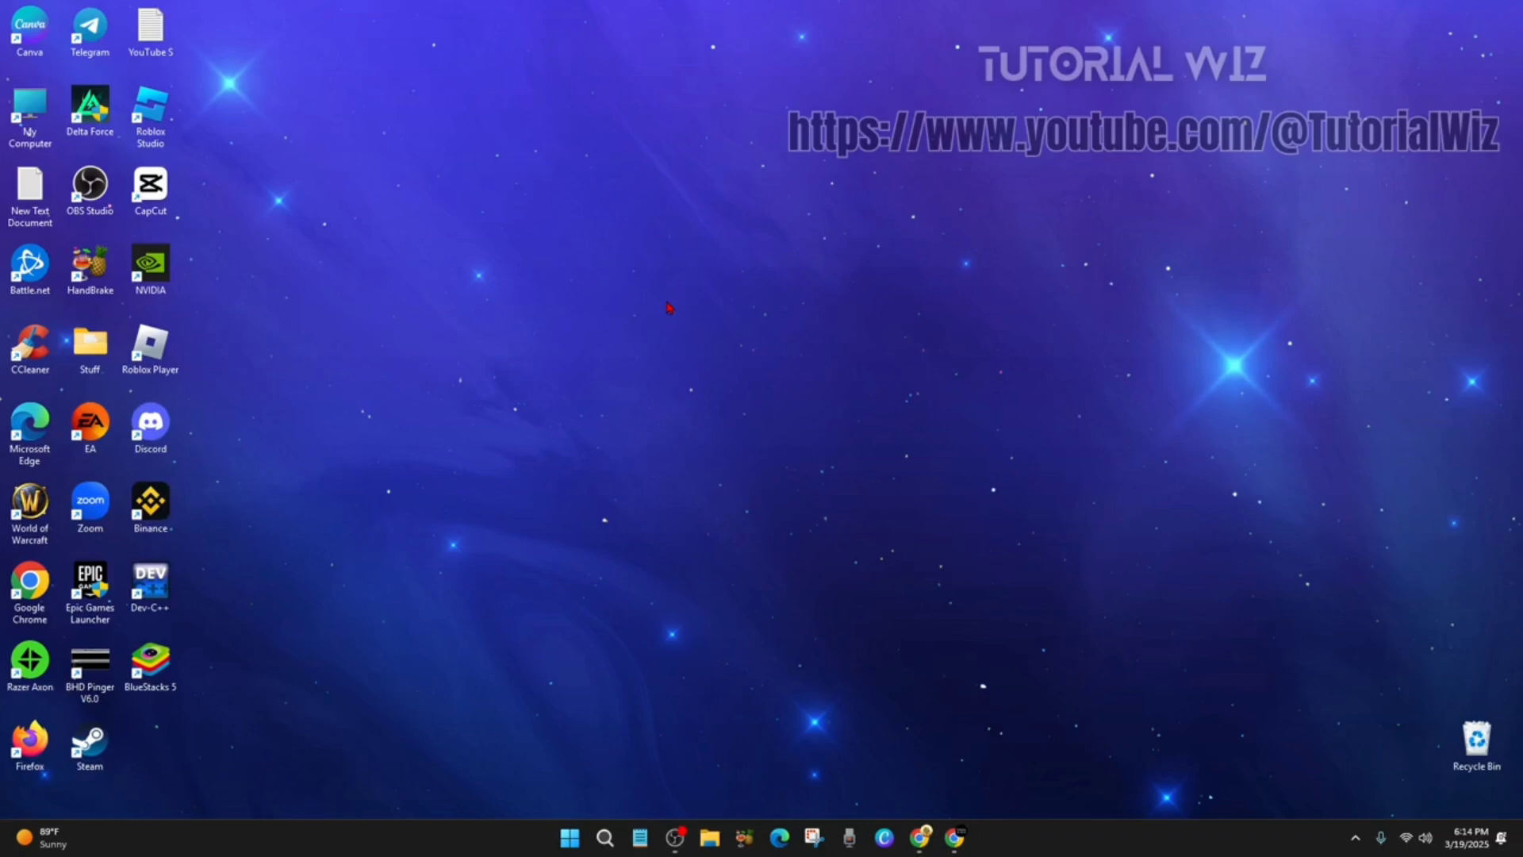
{"action": "mouse_move", "coordinate": [635, 245]}
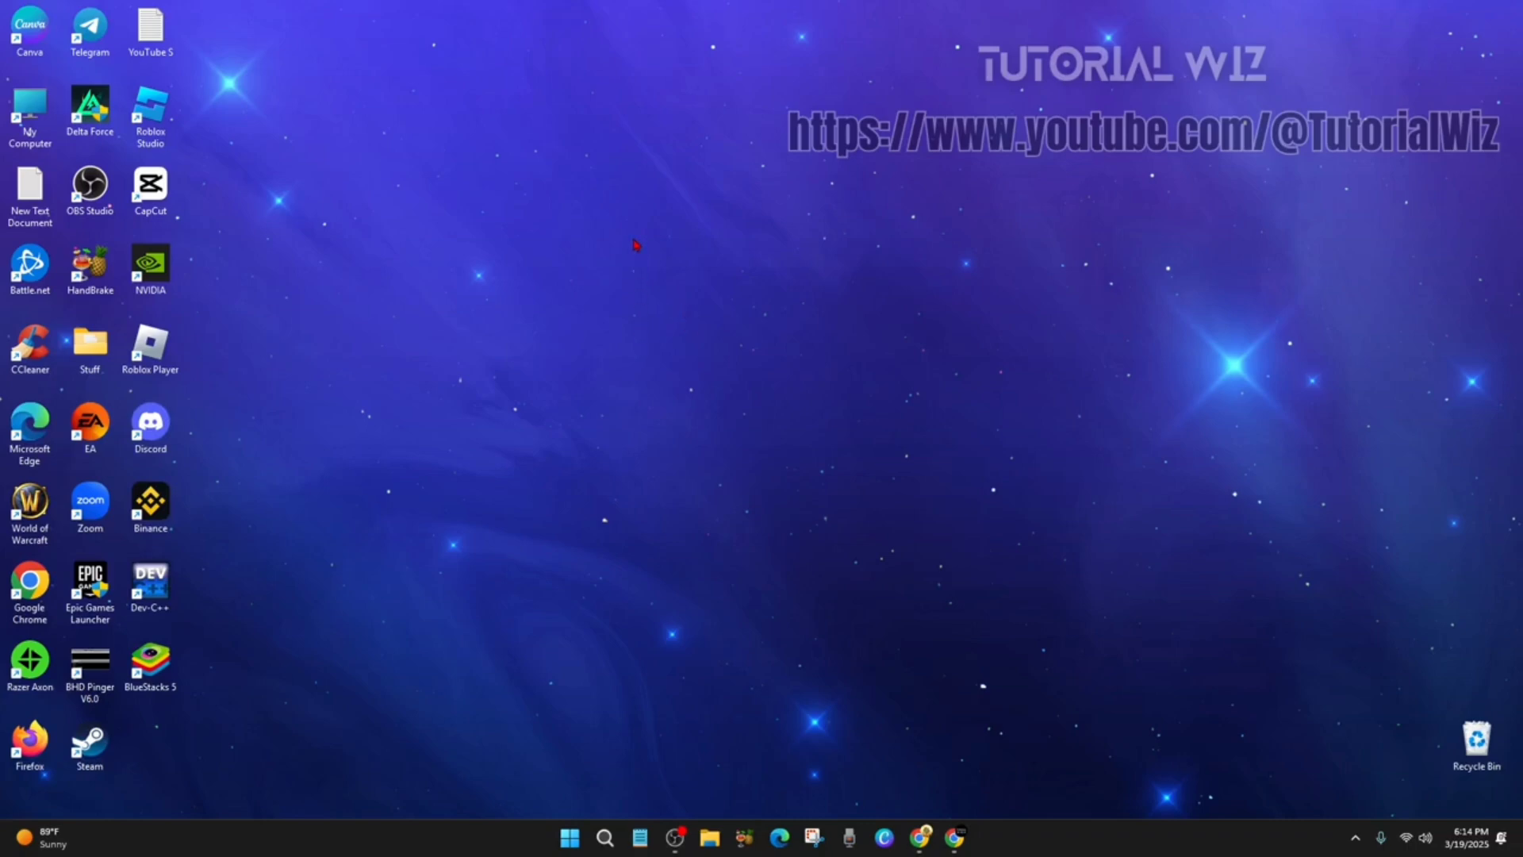
{"action": "mouse_move", "coordinate": [695, 277]}
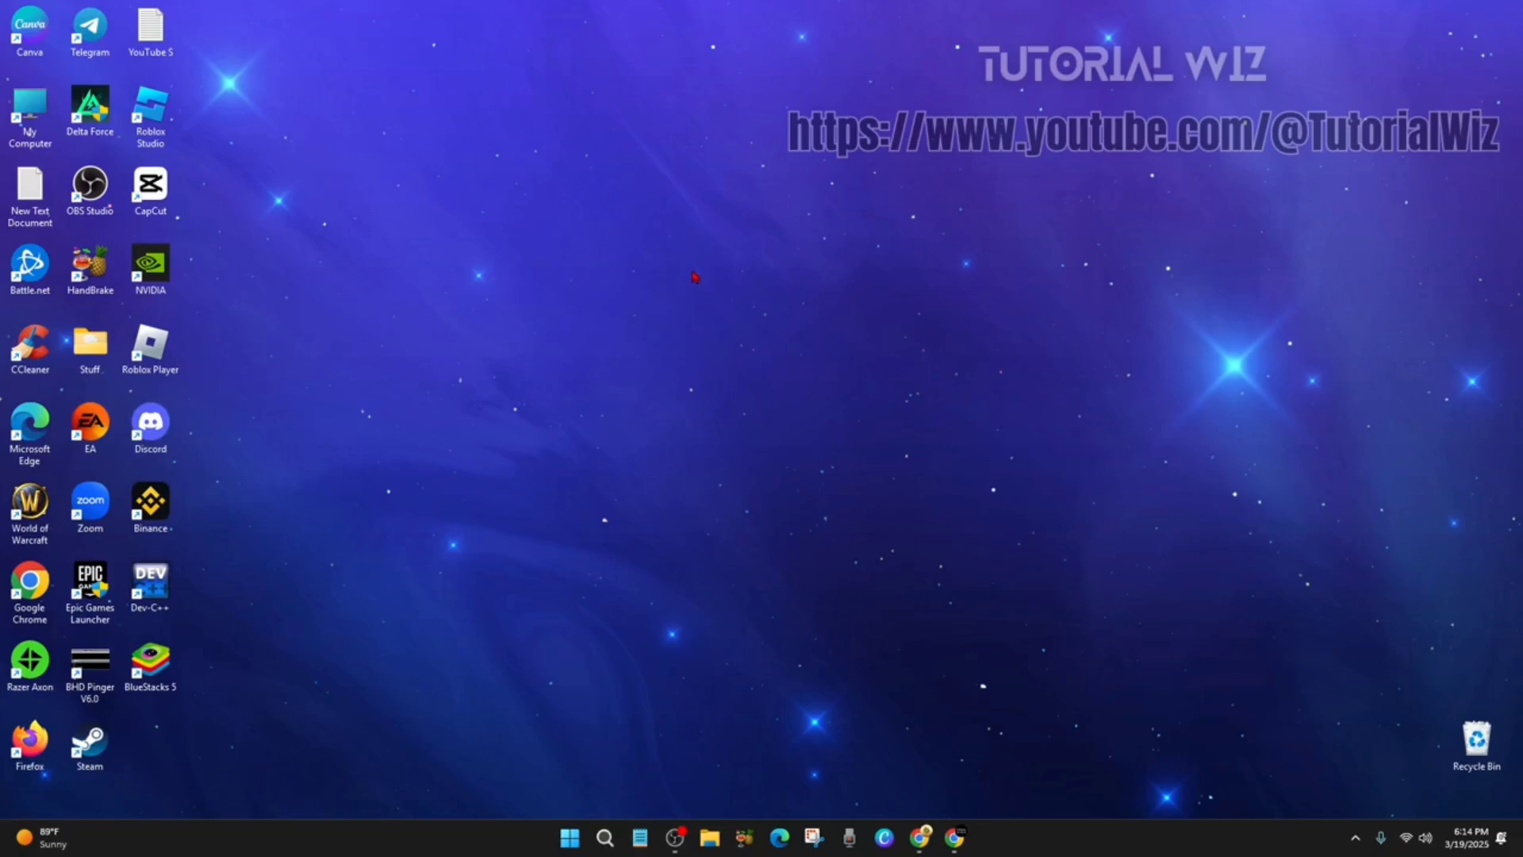
{"action": "mouse_move", "coordinate": [911, 487]}
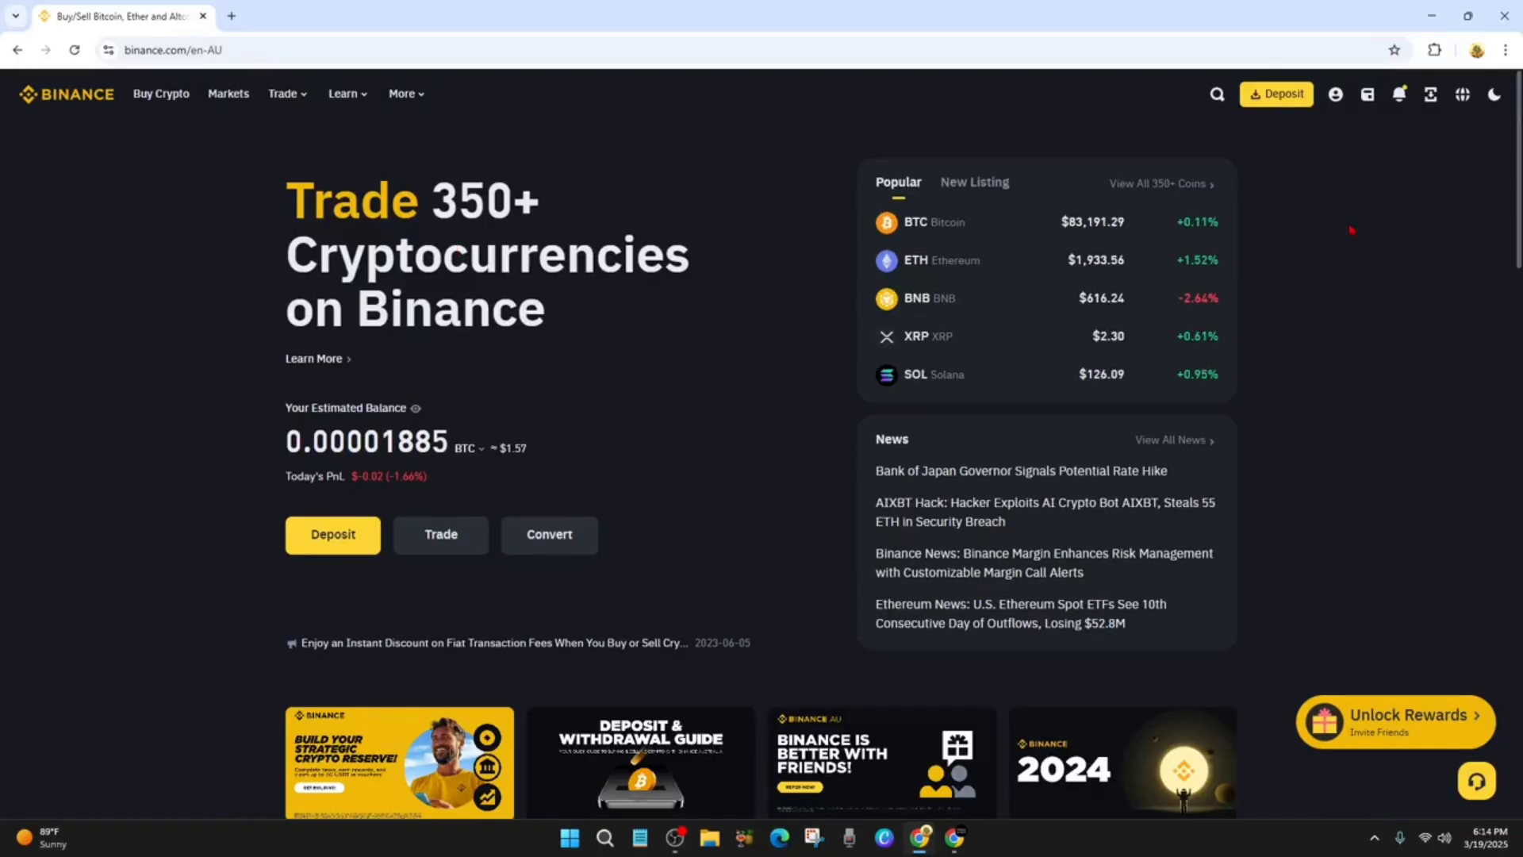
Go from the profile Dashboard to Assets > Overview to view the BNB holding.
{"action": "left_click", "coordinate": [1337, 95]}
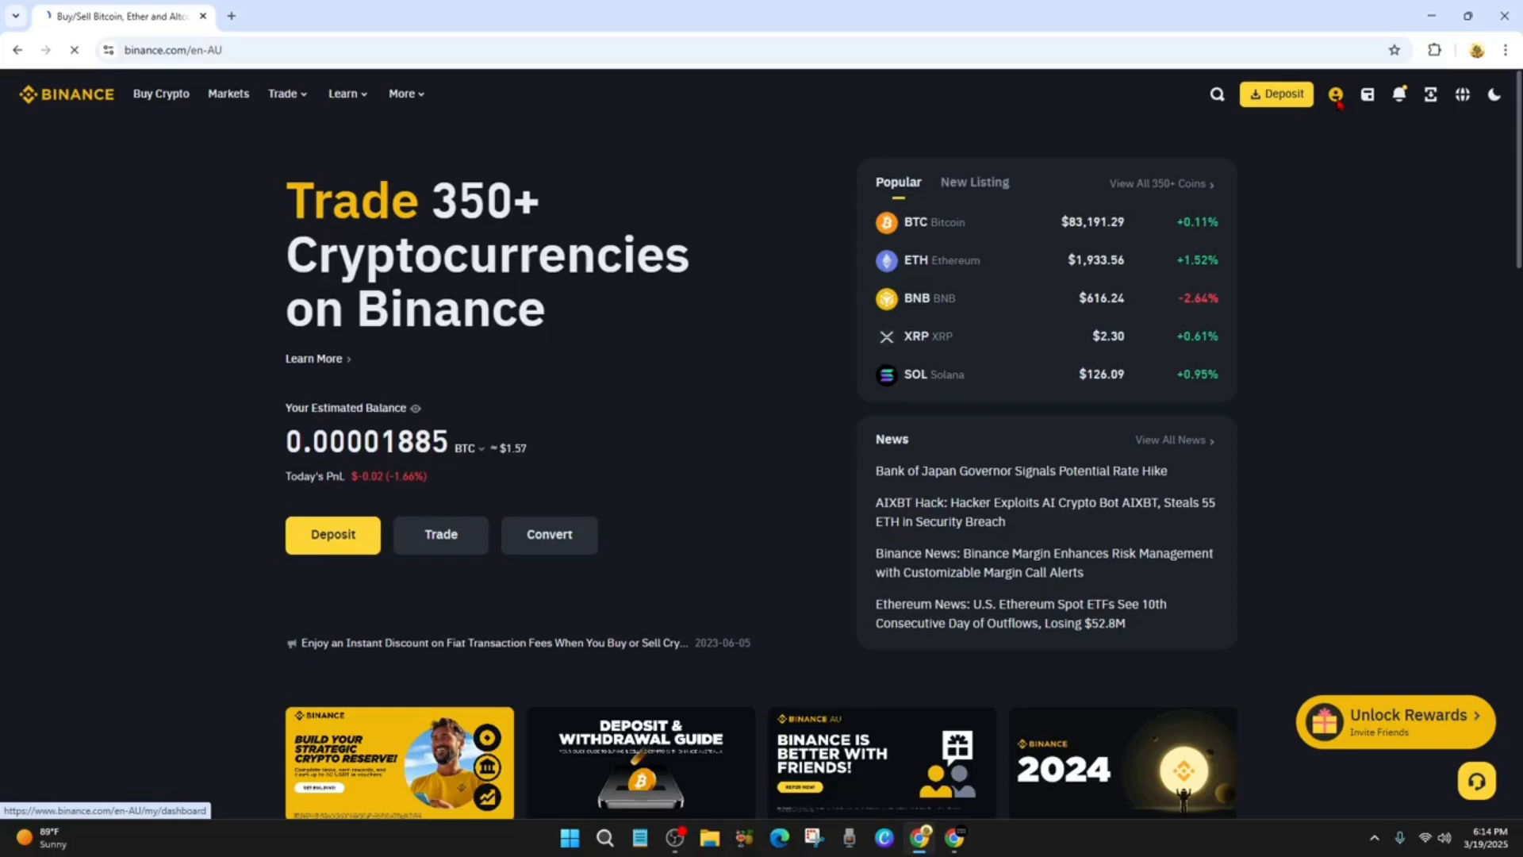
{"action": "left_click", "coordinate": [1336, 94]}
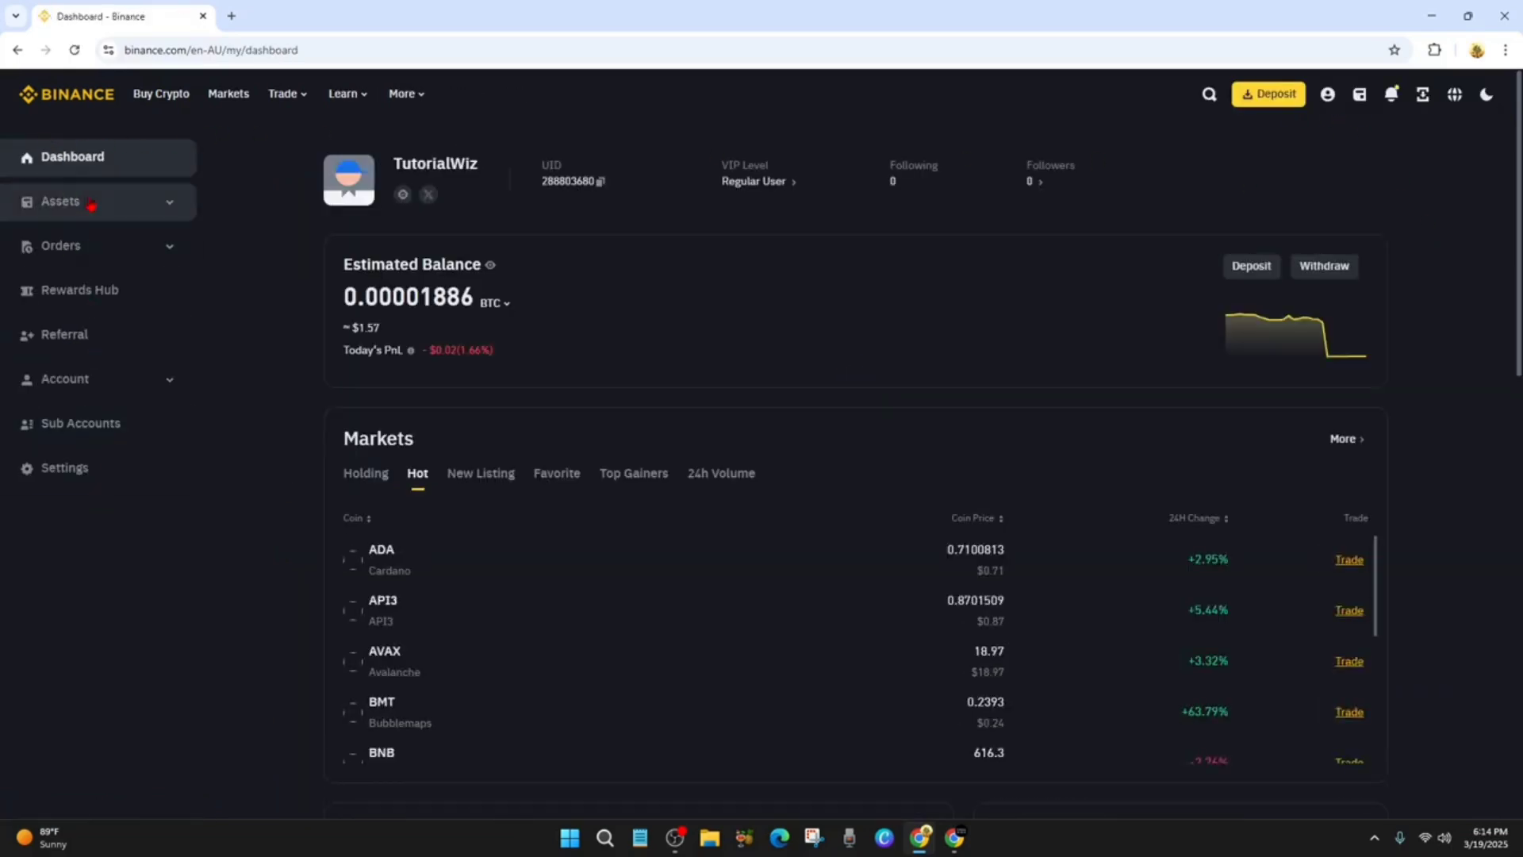
{"action": "left_click", "coordinate": [61, 201]}
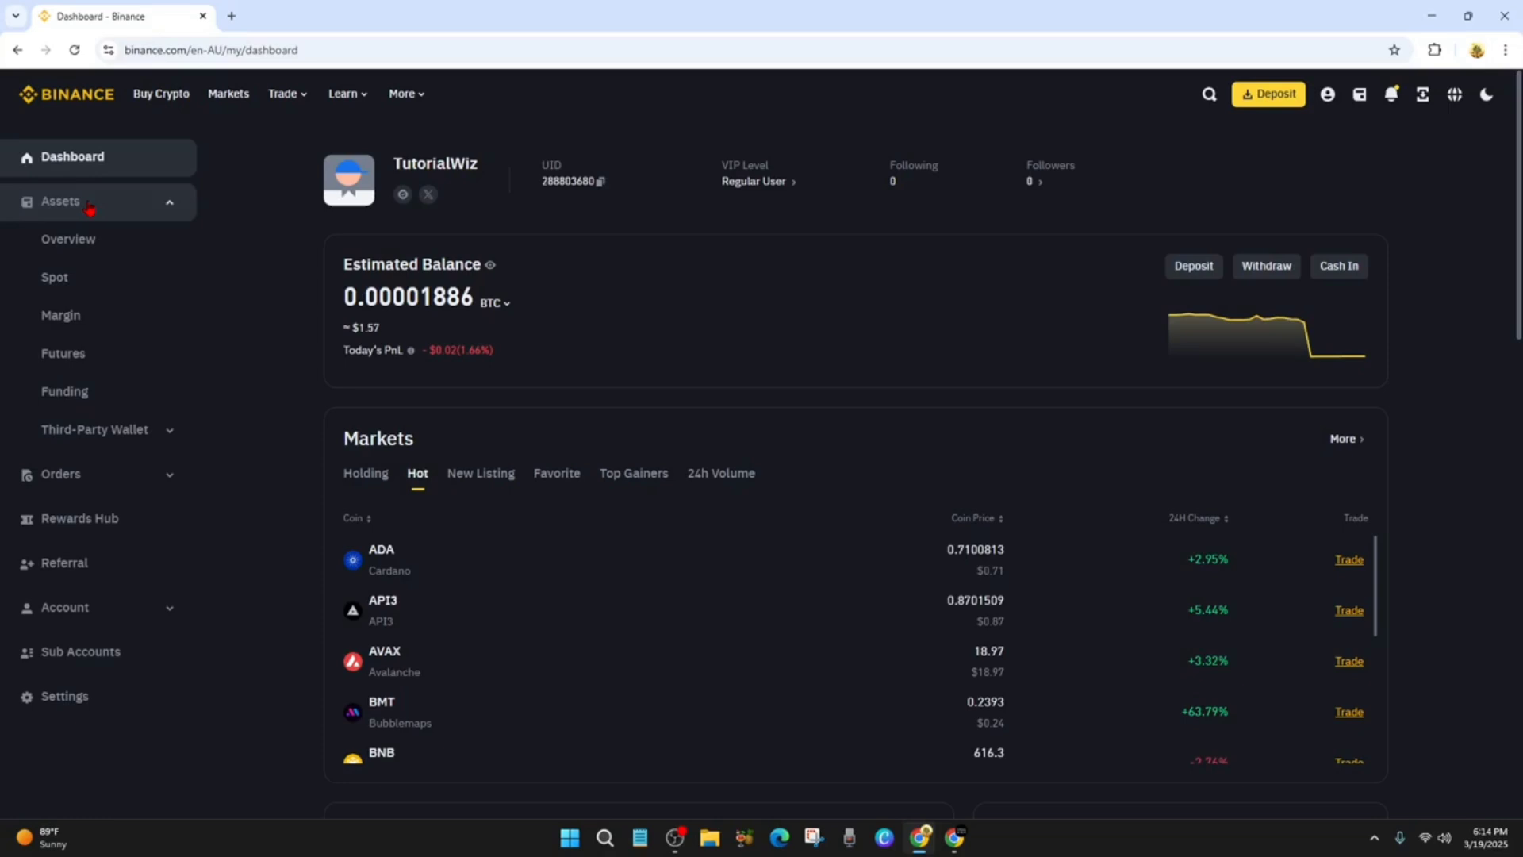
{"action": "left_click", "coordinate": [68, 241]}
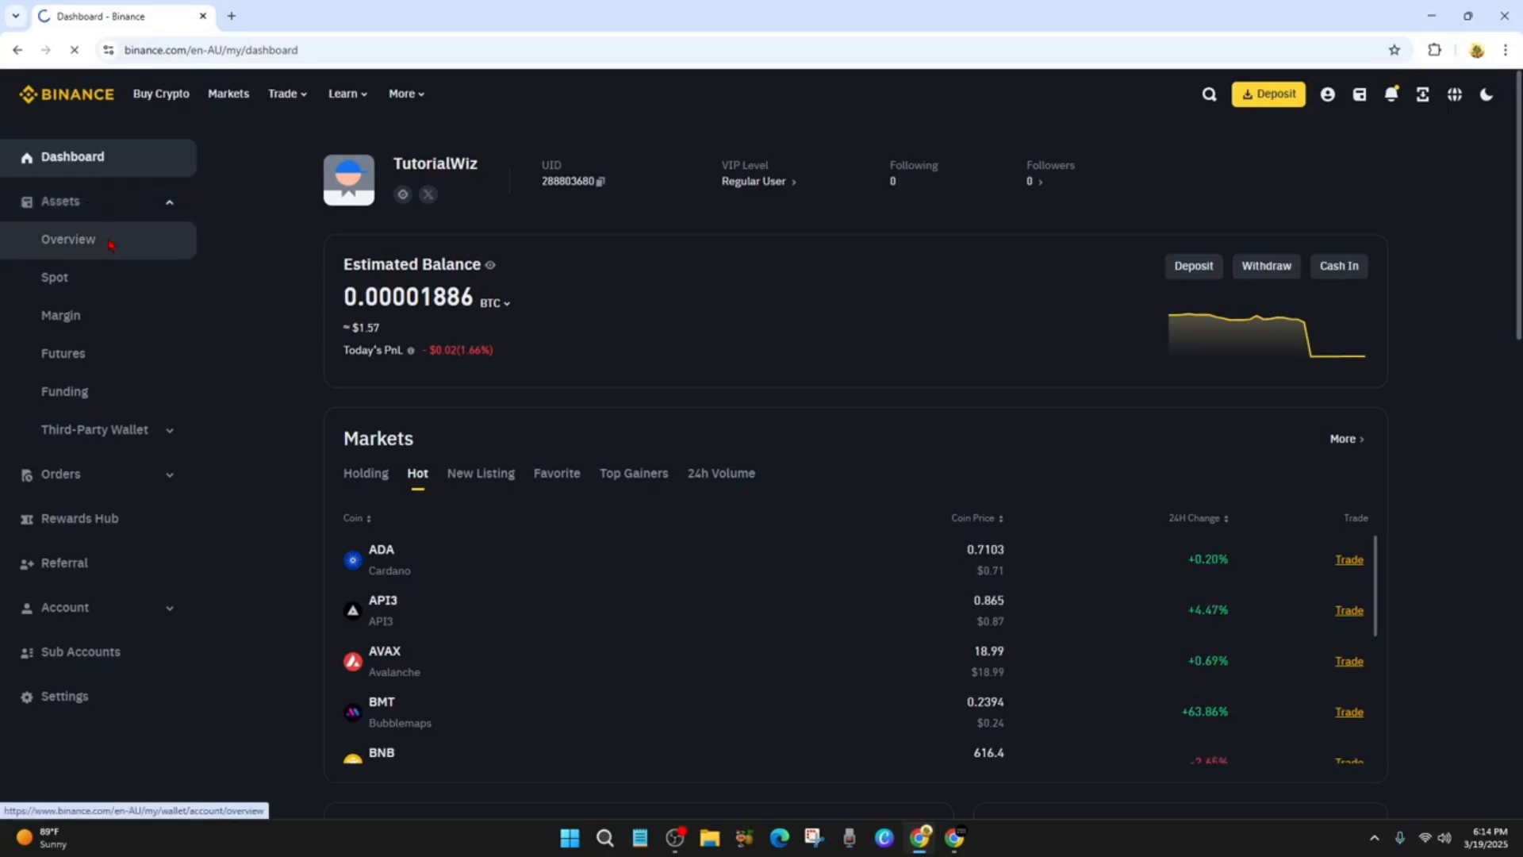
{"action": "left_click", "coordinate": [68, 240]}
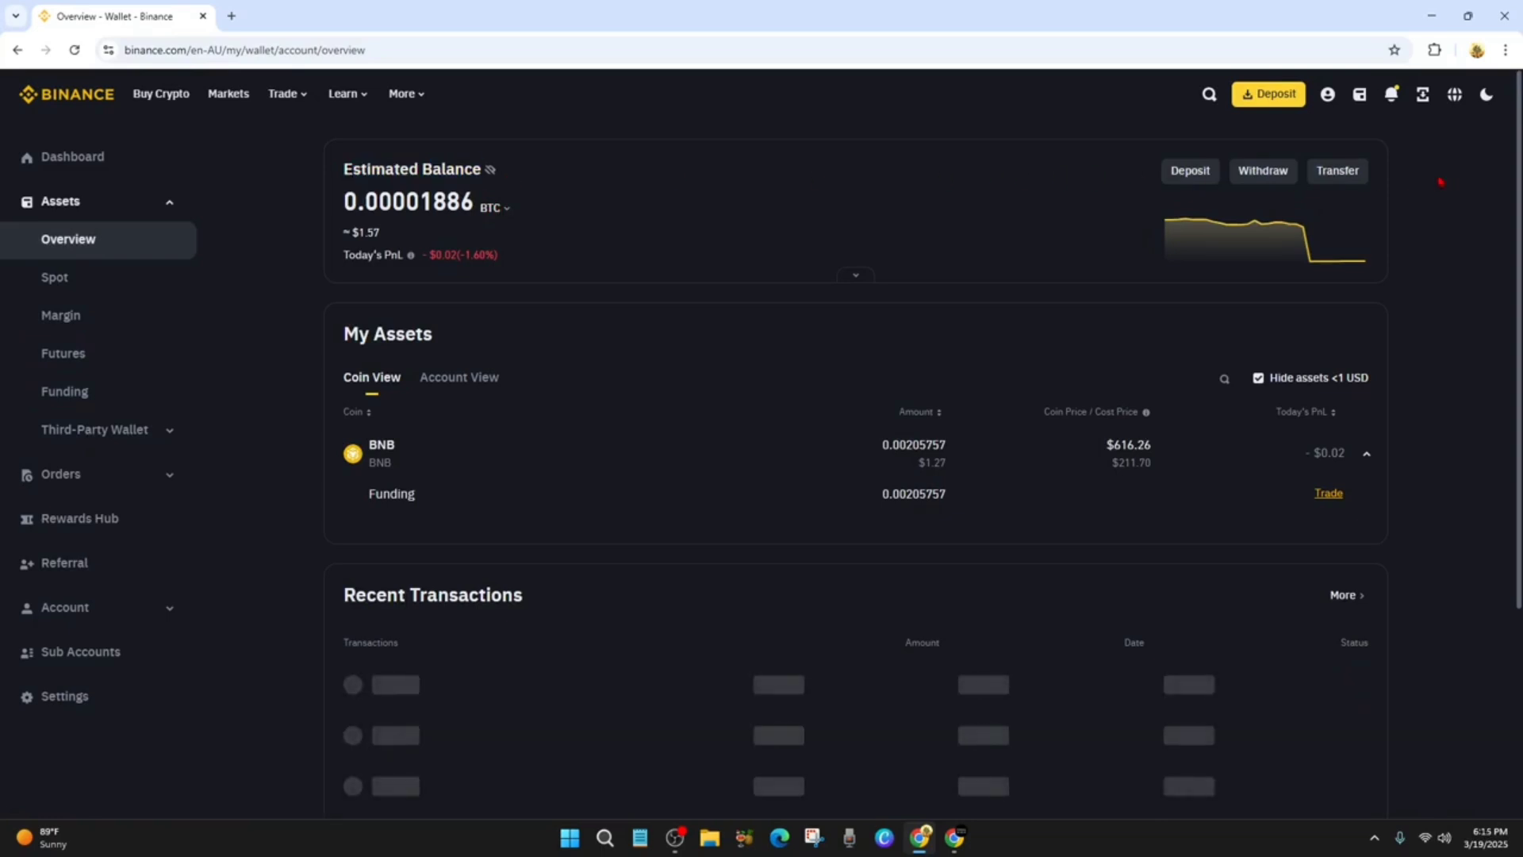
Open Transfer from Fiat and Spot to Funding, confirm BNB as the coin, and focus Amount.
{"action": "left_click", "coordinate": [1337, 170]}
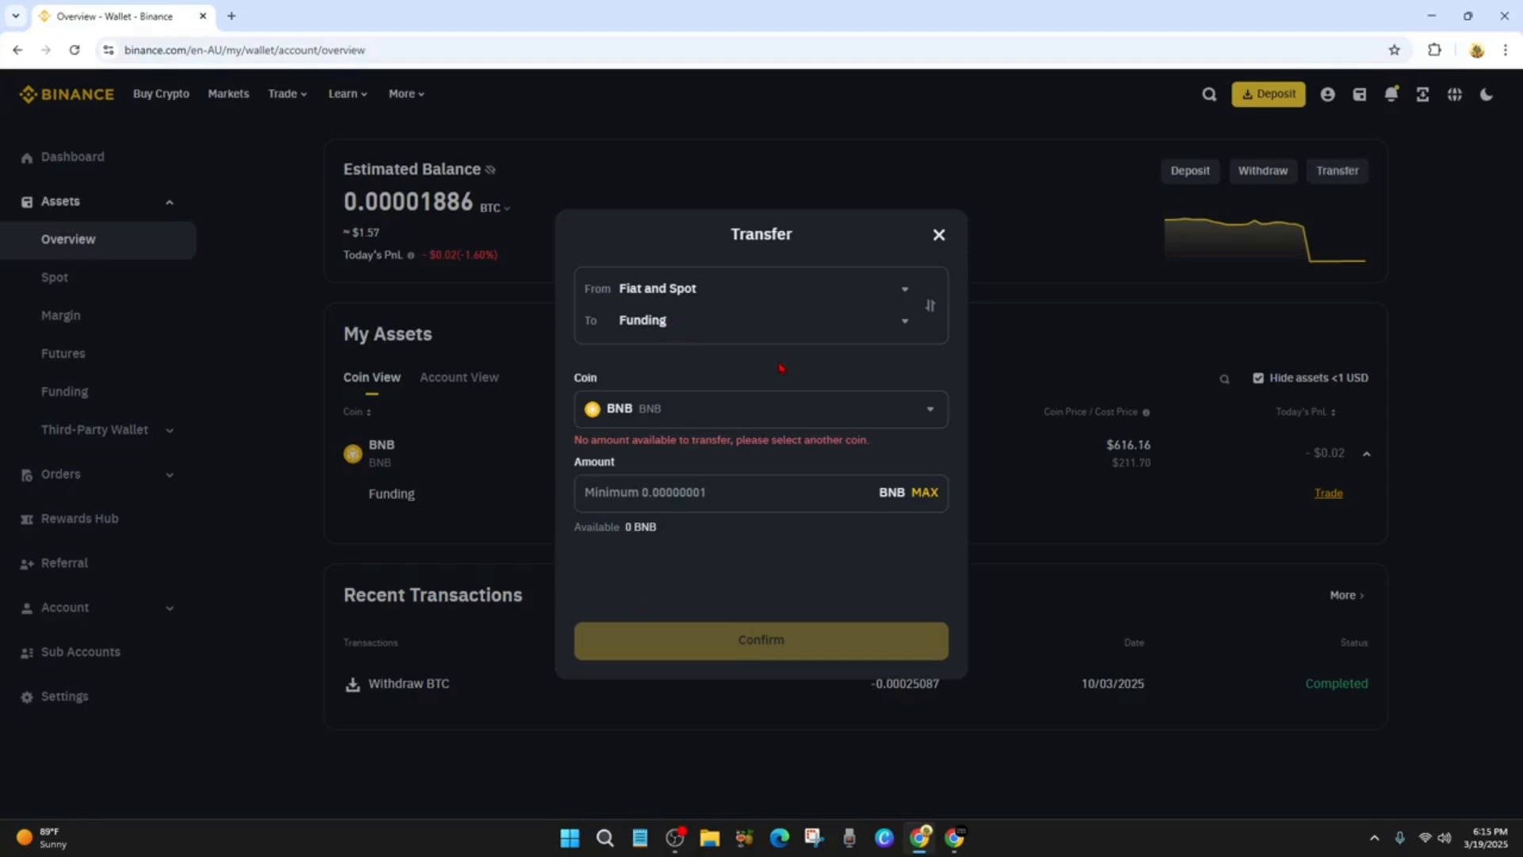
{"action": "mouse_move", "coordinate": [848, 375]}
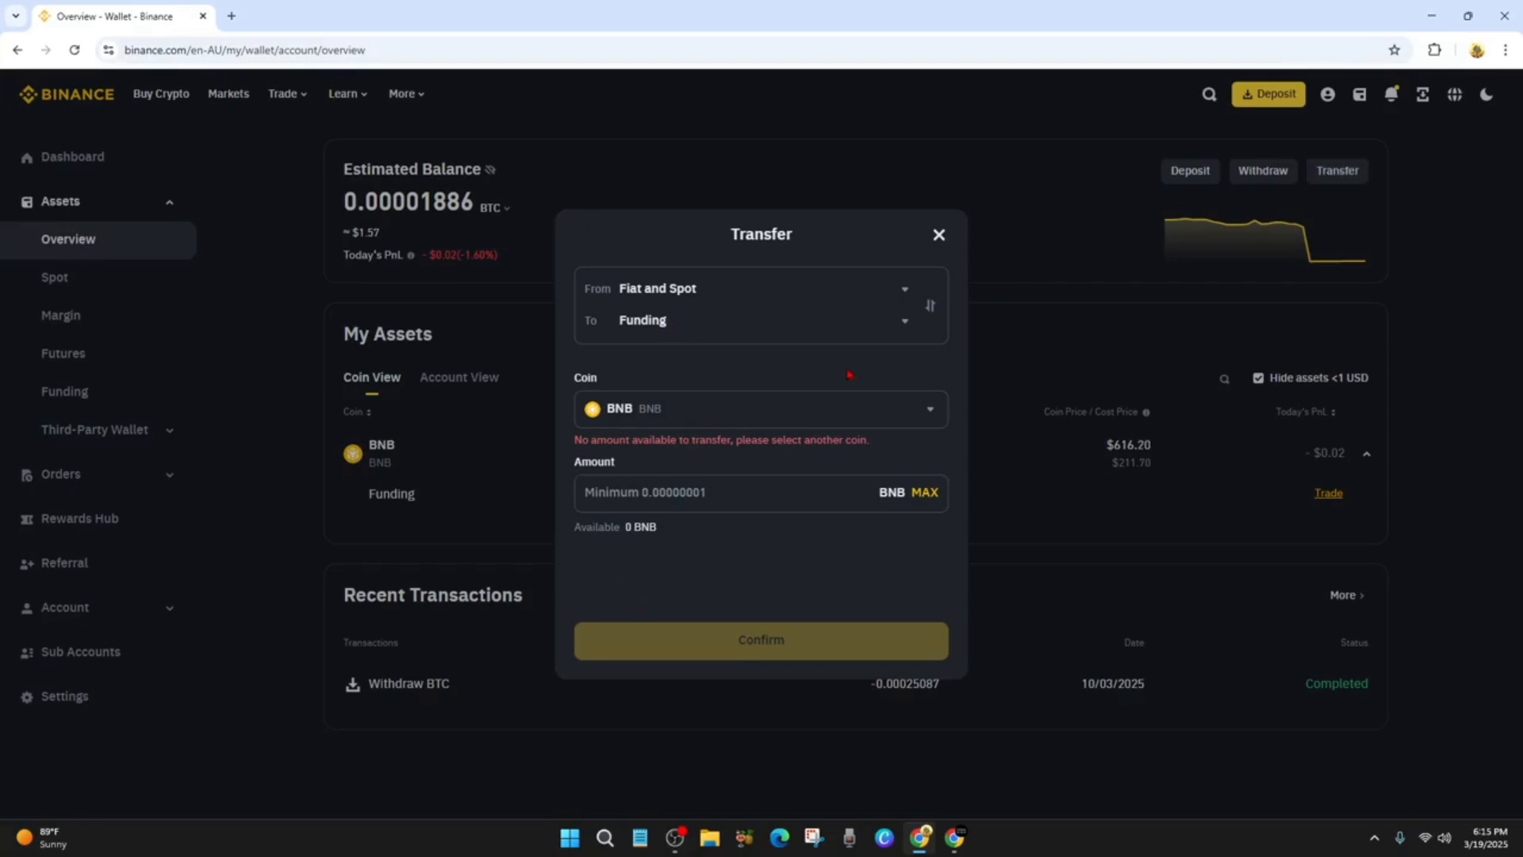
{"action": "mouse_move", "coordinate": [659, 388]}
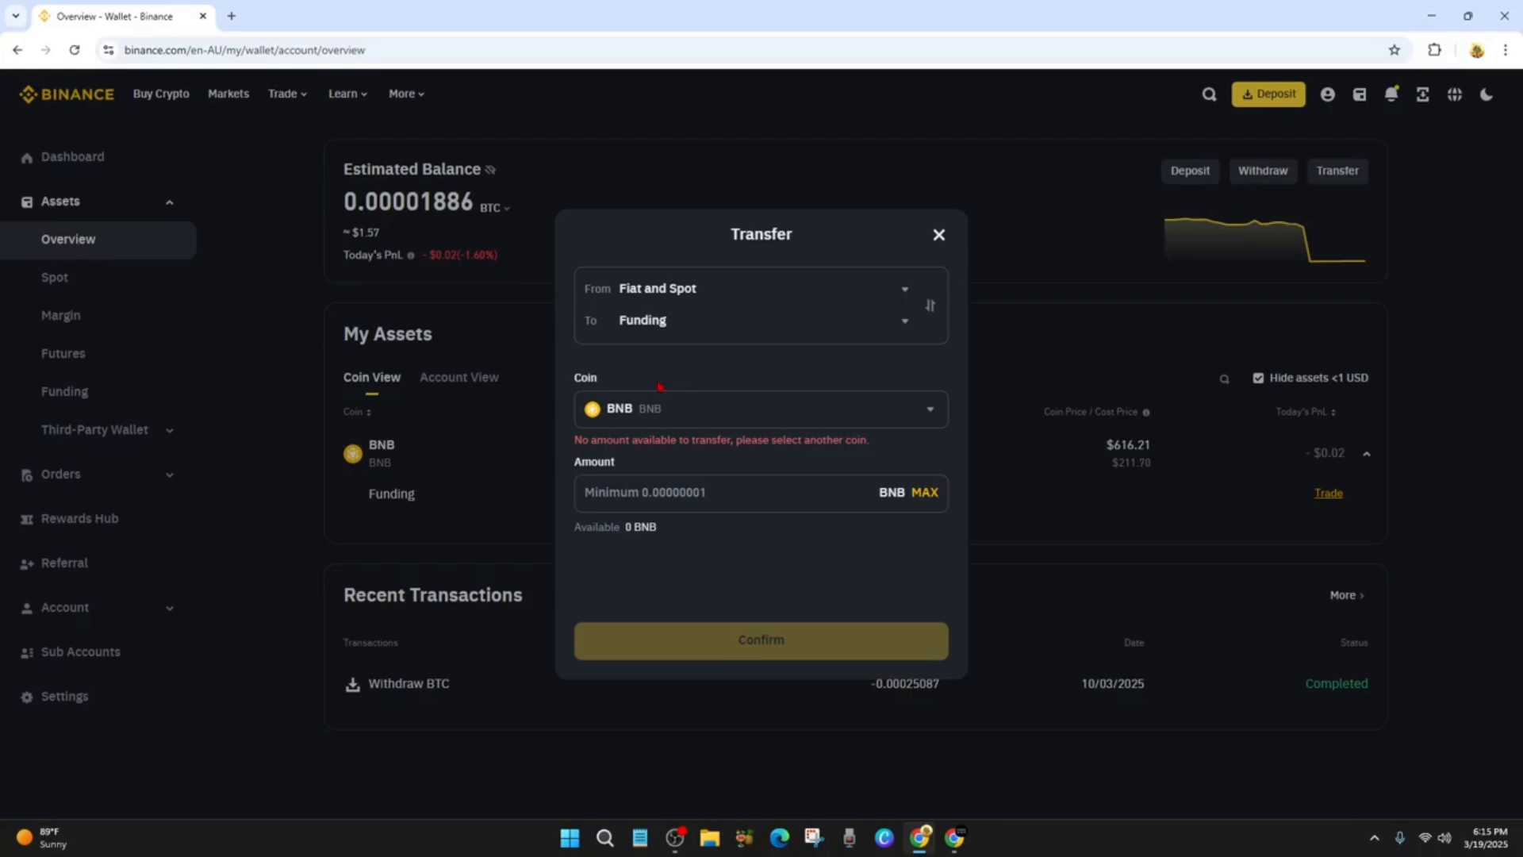
{"action": "left_click", "coordinate": [738, 492]}
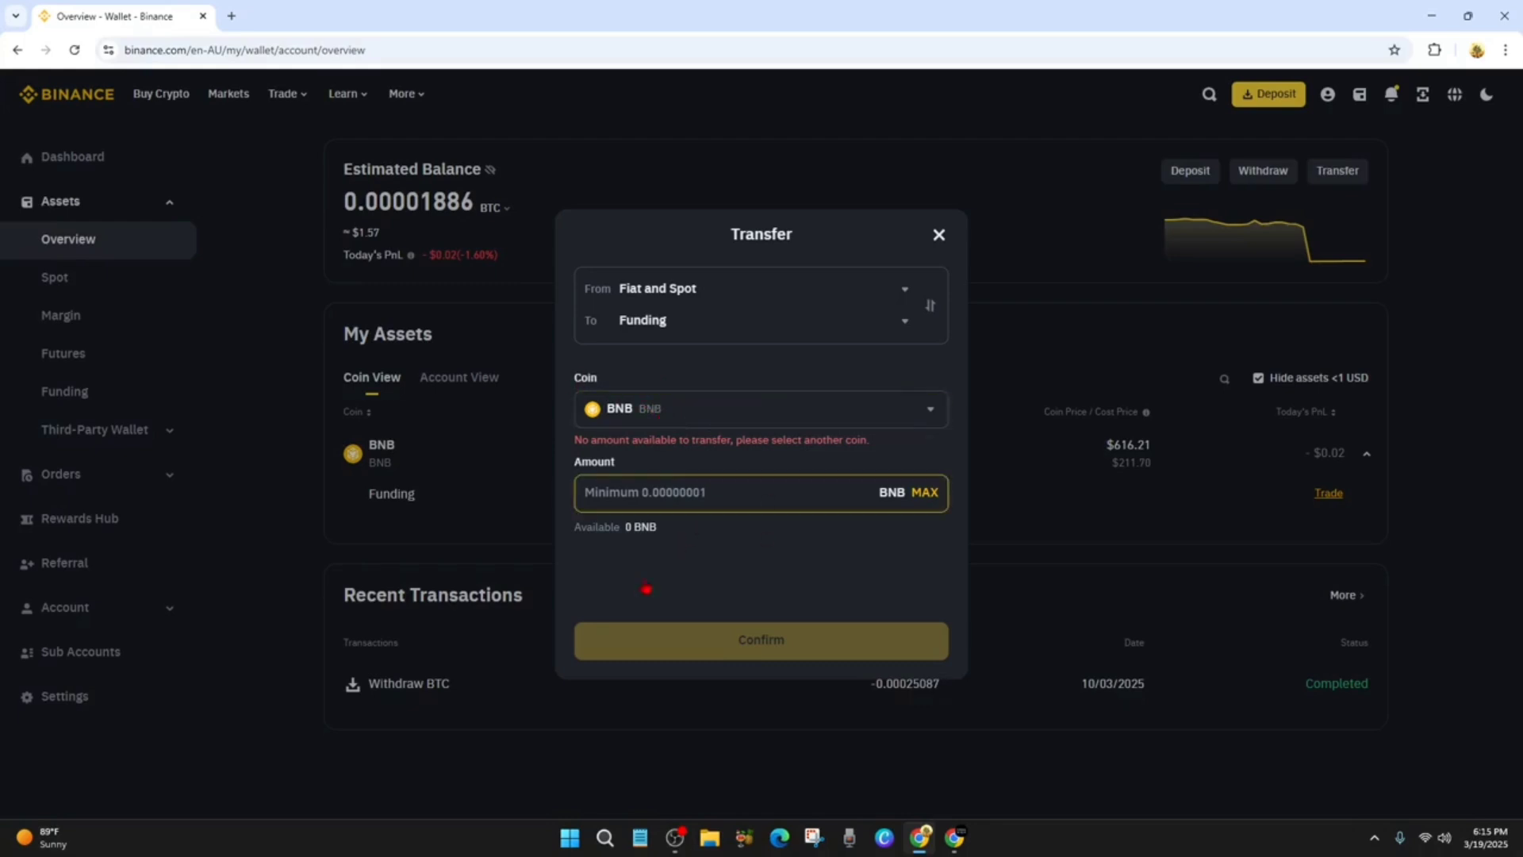
{"action": "left_click", "coordinate": [760, 408]}
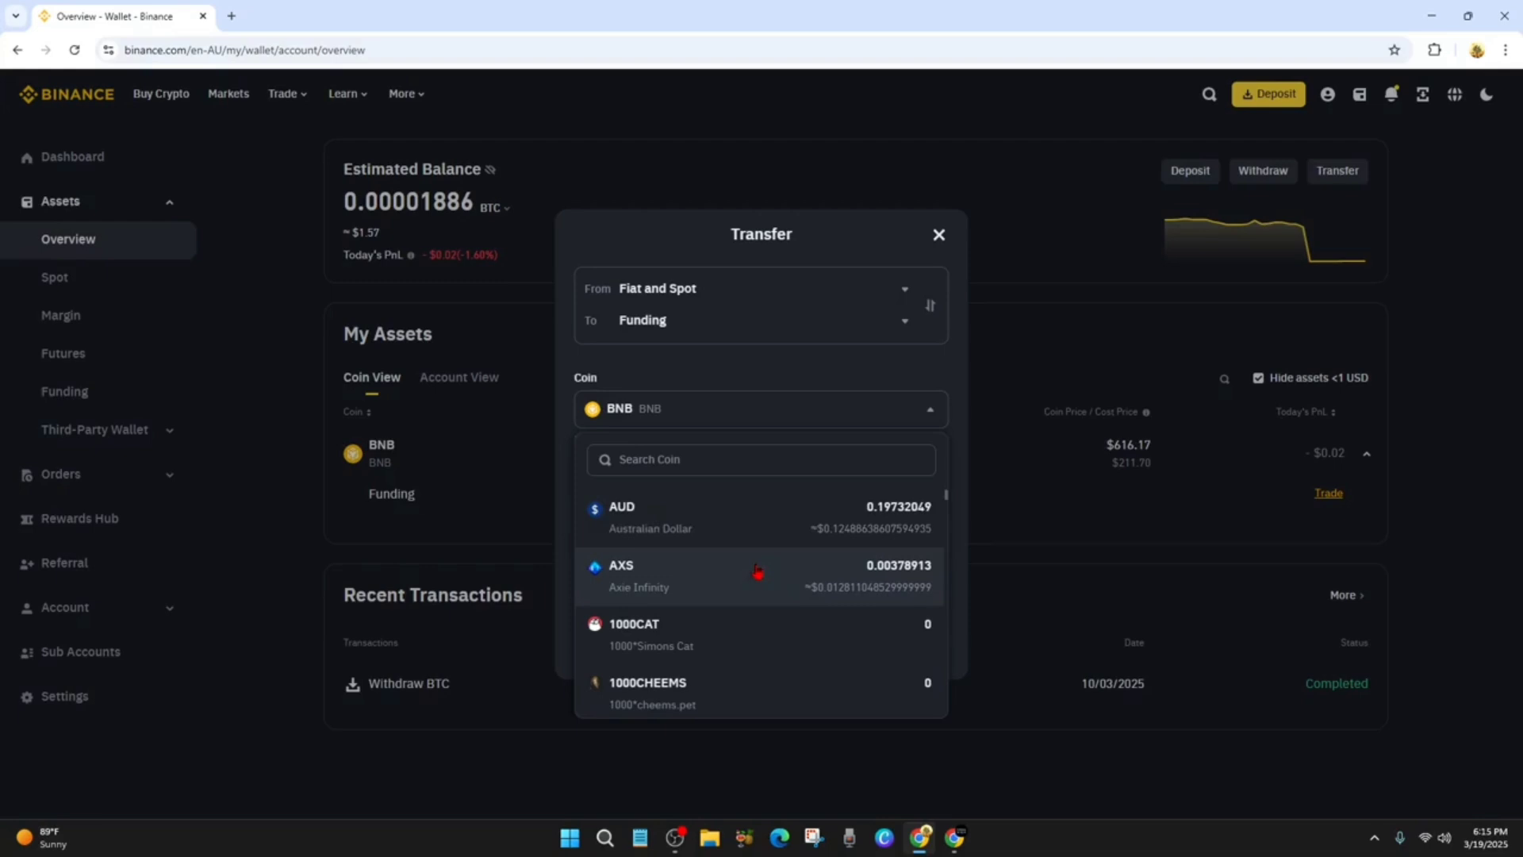
{"action": "mouse_move", "coordinate": [778, 368]}
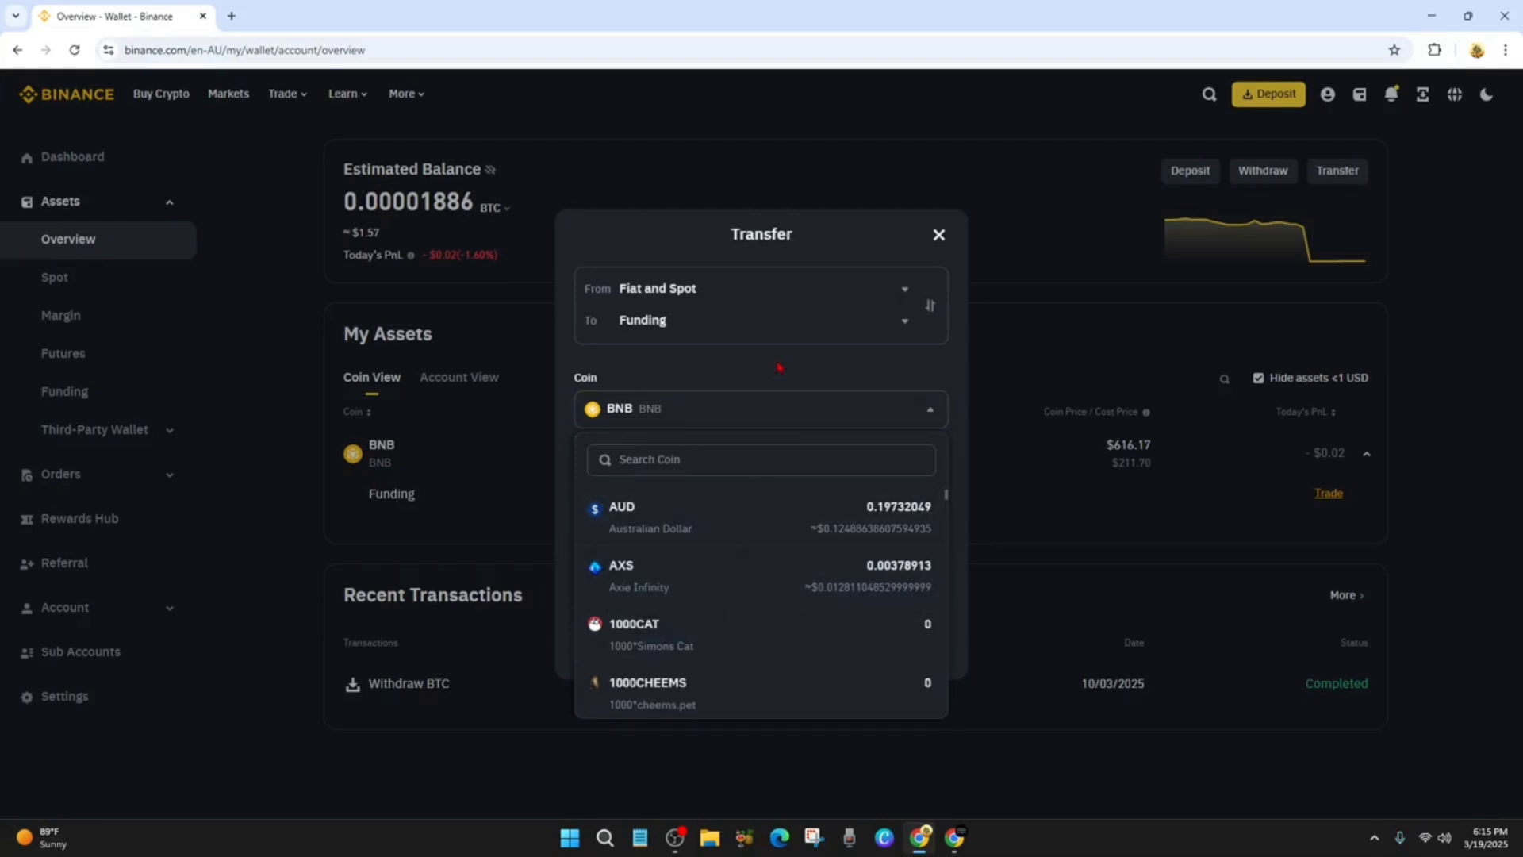
{"action": "left_click", "coordinate": [760, 408]}
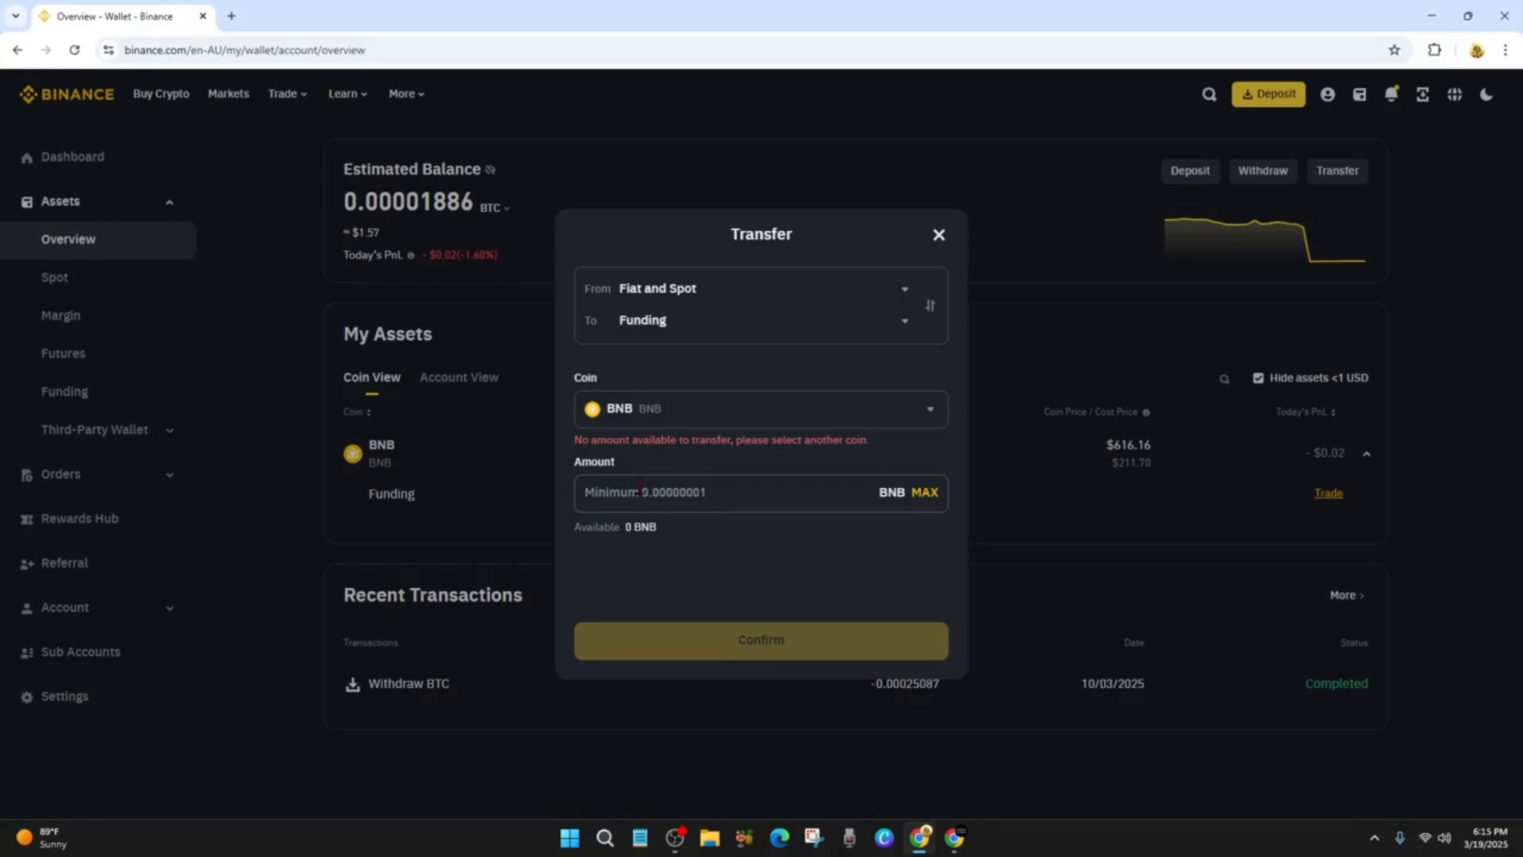
{"action": "left_click", "coordinate": [739, 493]}
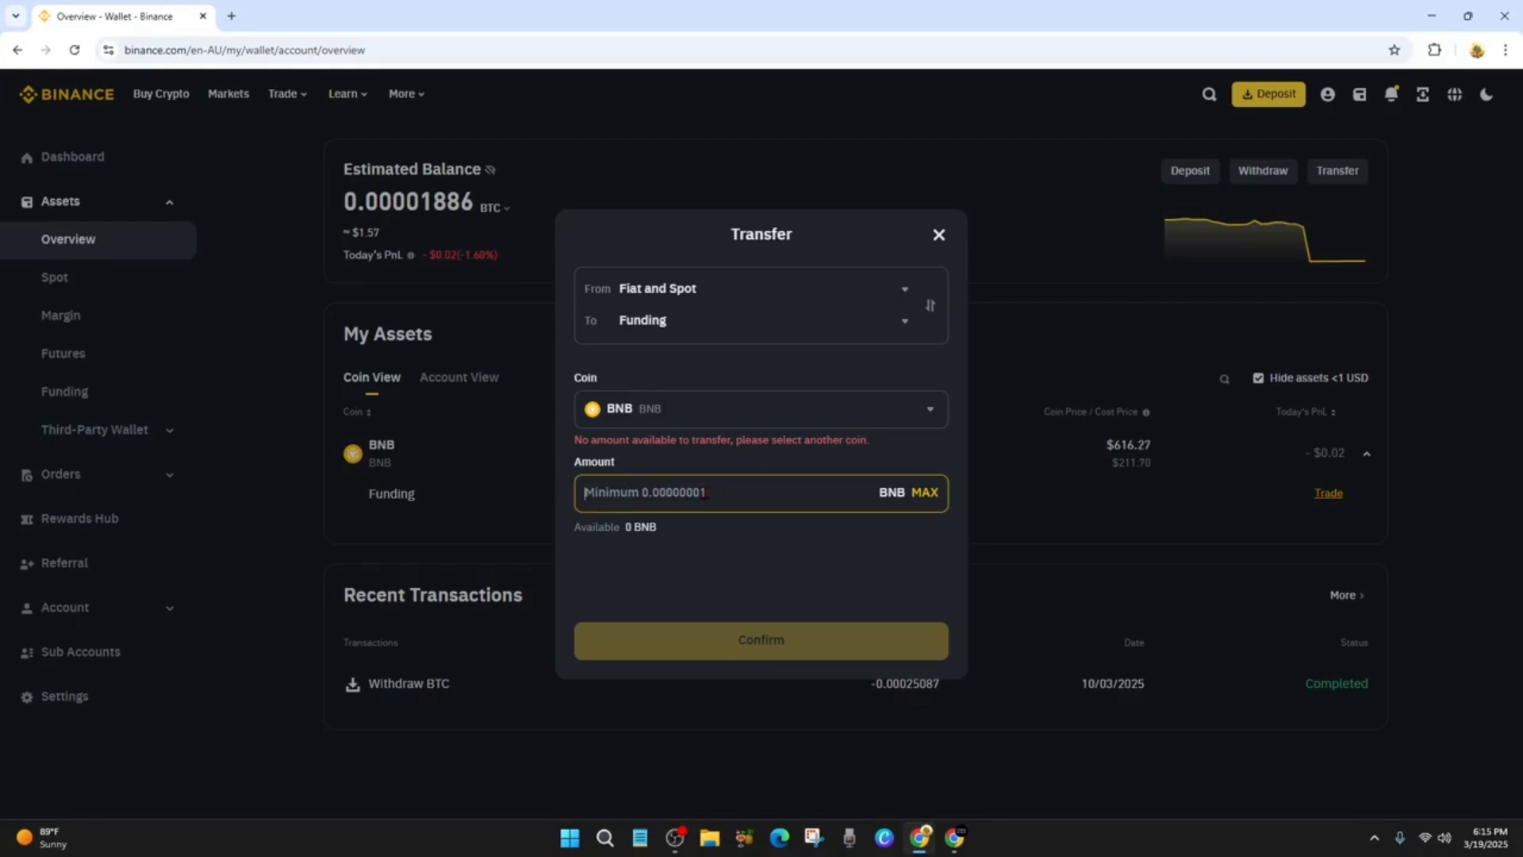
Enter 10 as the BNB transfer amount.
{"action": "type", "text": "1"}
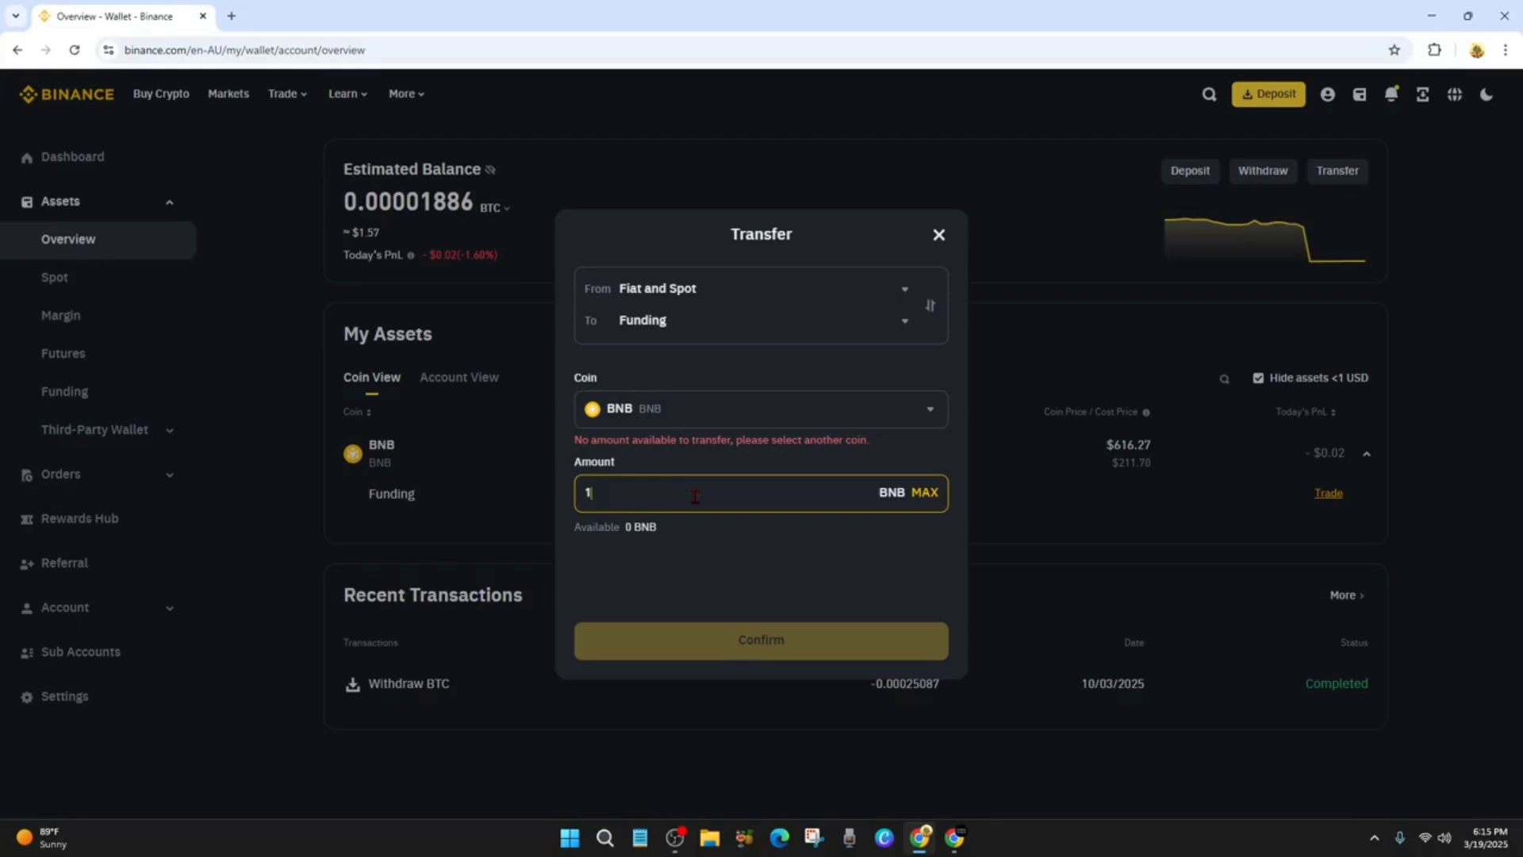
{"action": "type", "text": "0"}
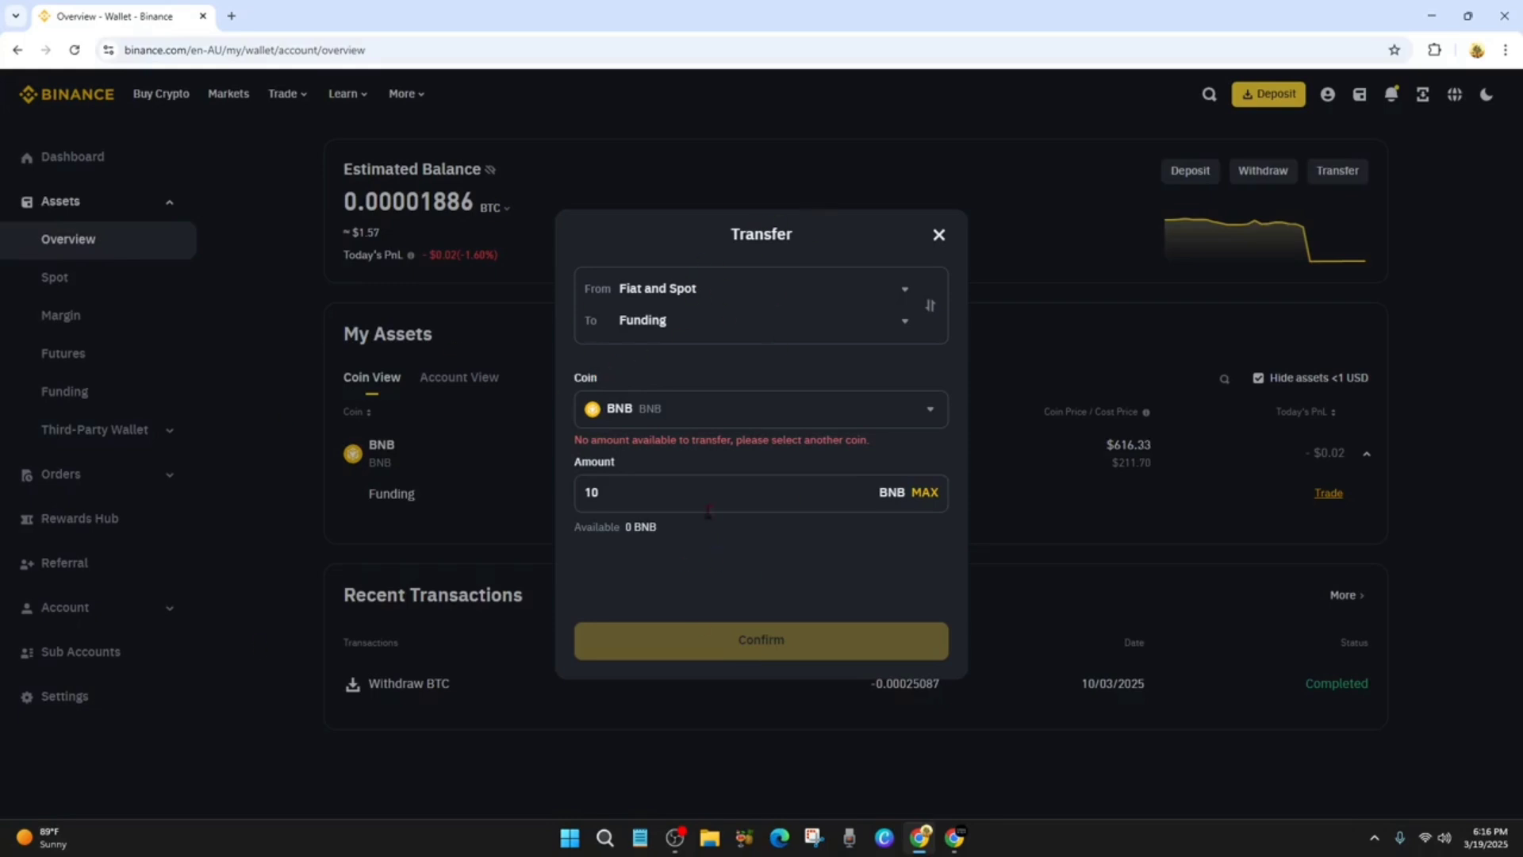
{"action": "mouse_move", "coordinate": [760, 639]}
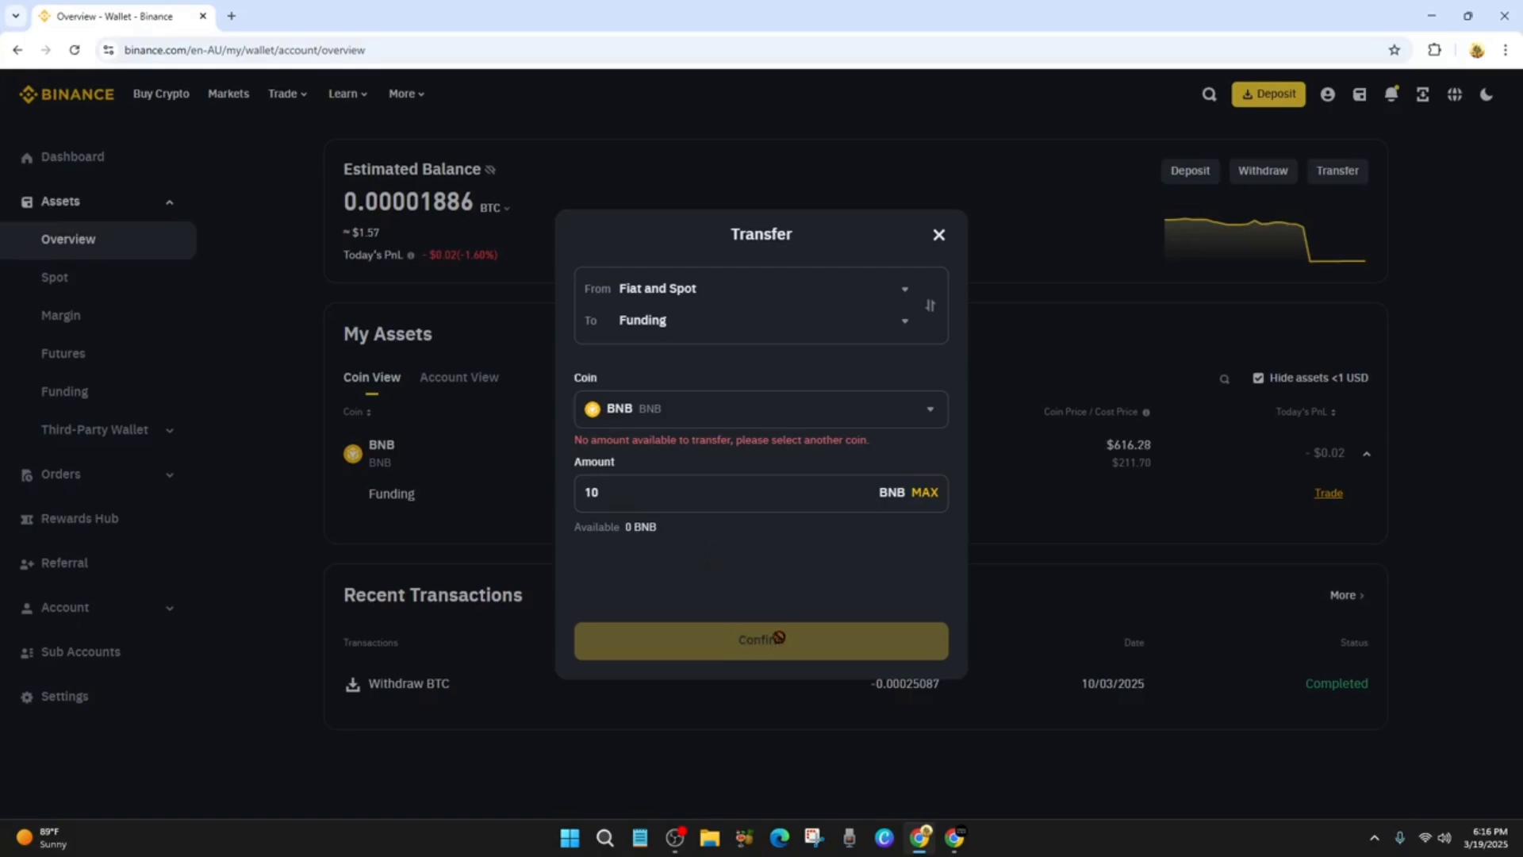
{"action": "mouse_move", "coordinate": [724, 525]}
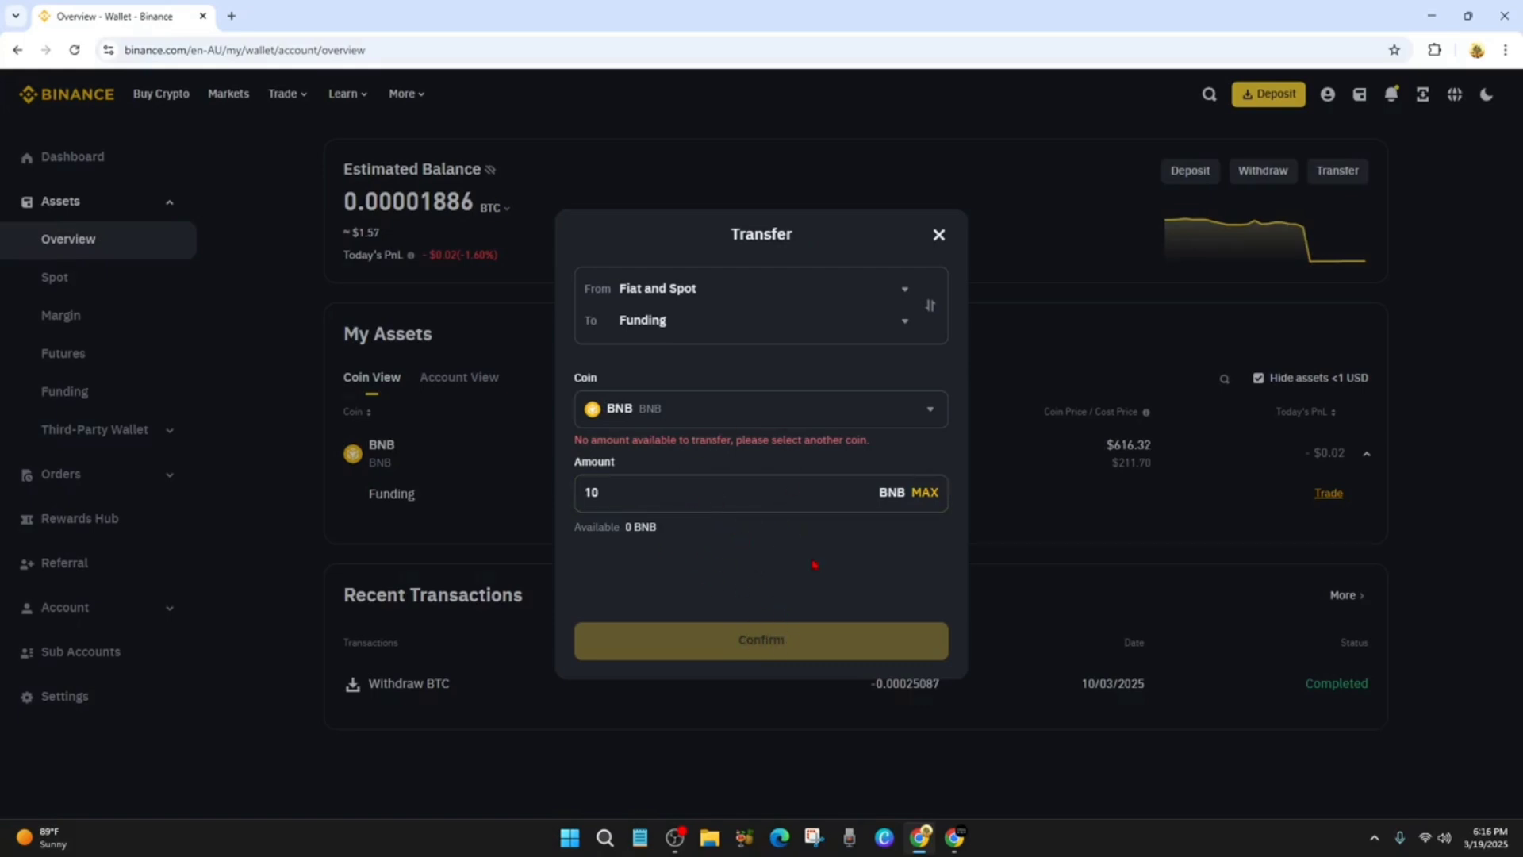
{"action": "mouse_move", "coordinate": [771, 563]}
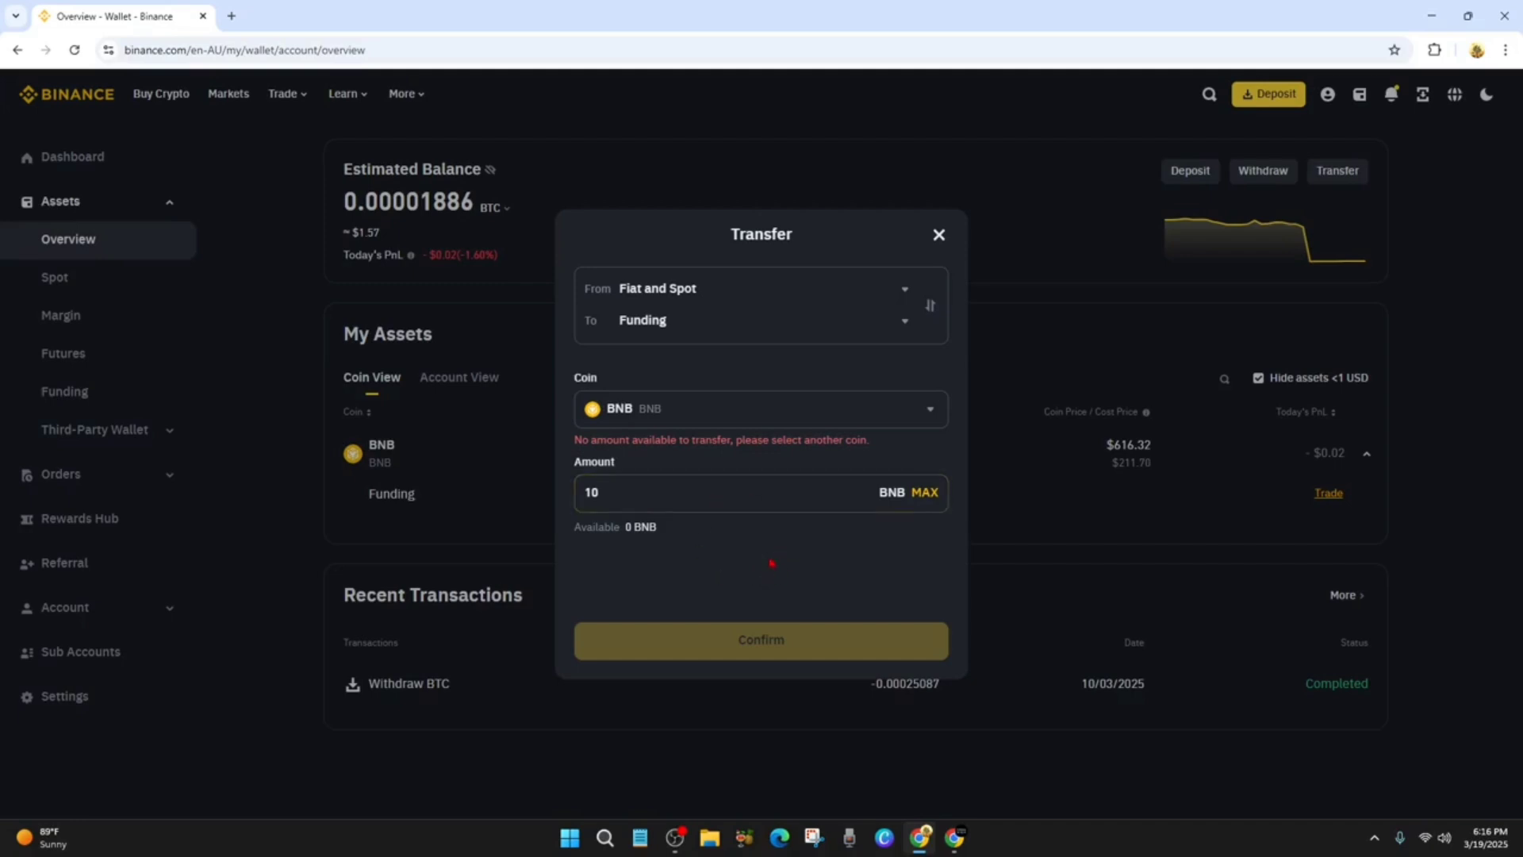
{"action": "mouse_move", "coordinate": [791, 537]}
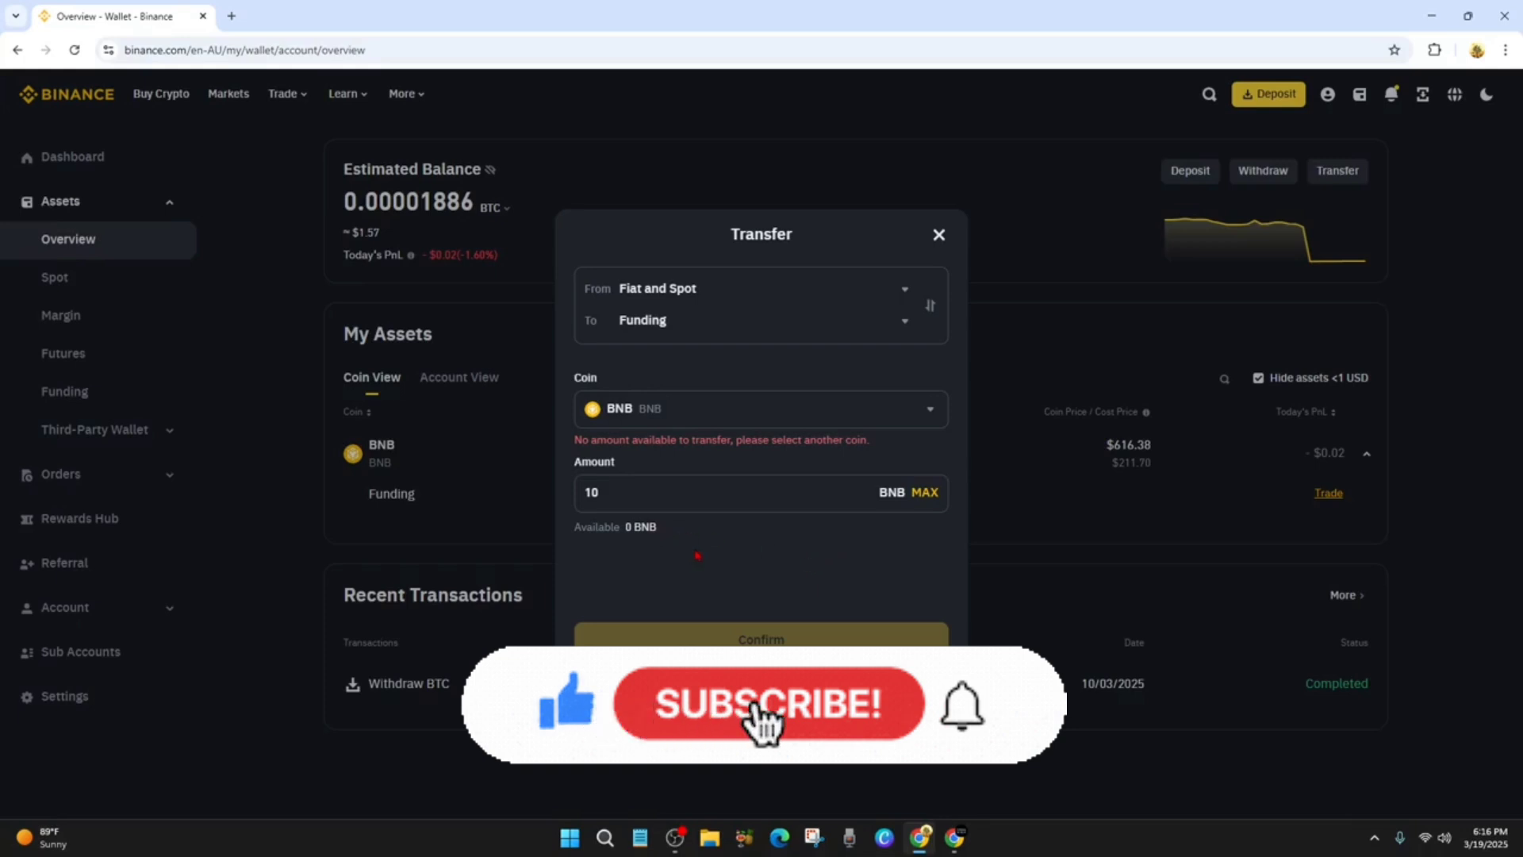
{"action": "left_click", "coordinate": [766, 702]}
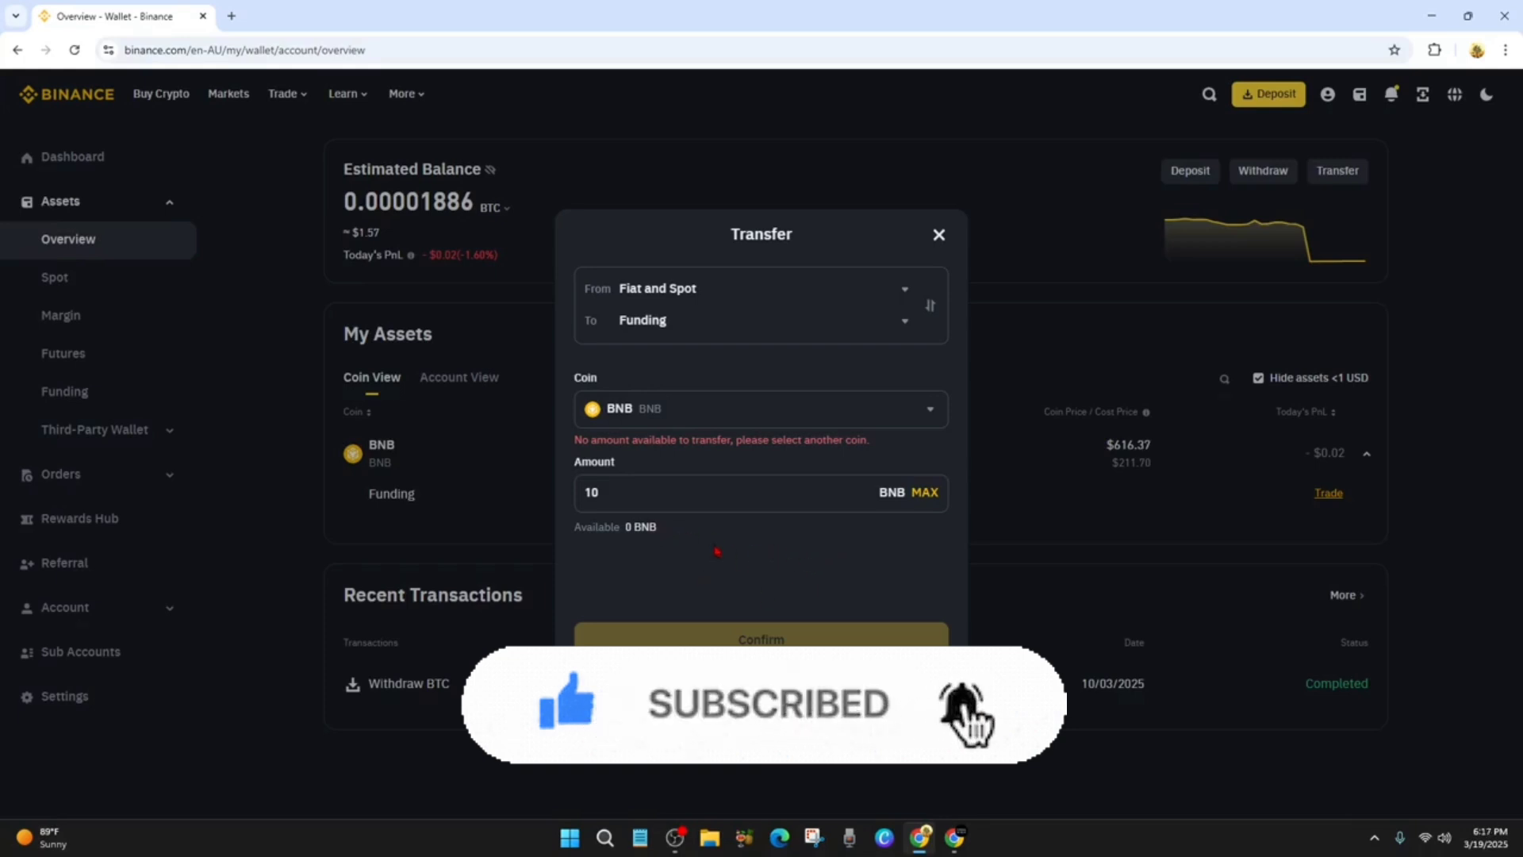